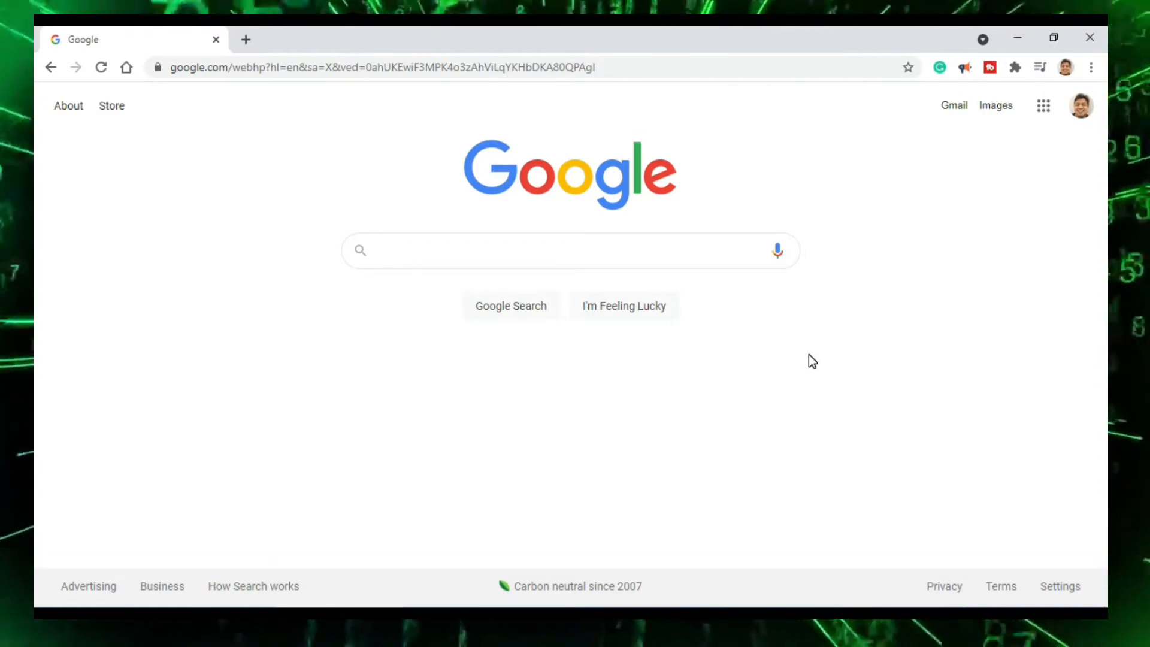
- Begin a Google query 'what is wayback ma' so Wayback Machine suggestions appear
click(570, 250)
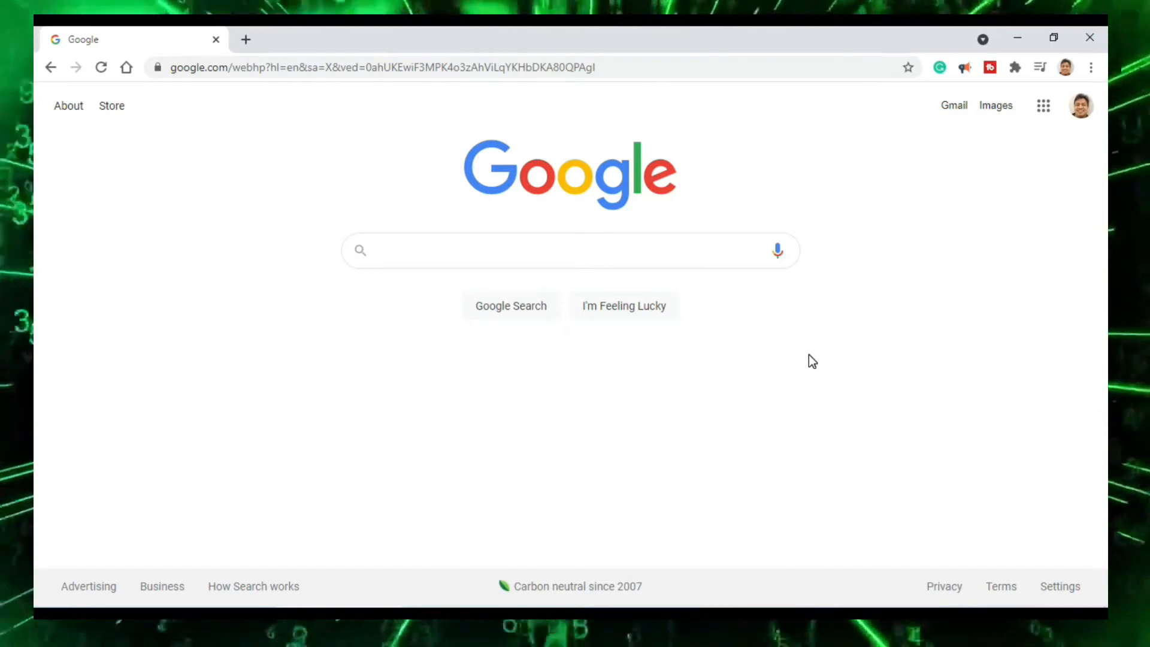
click(569, 250)
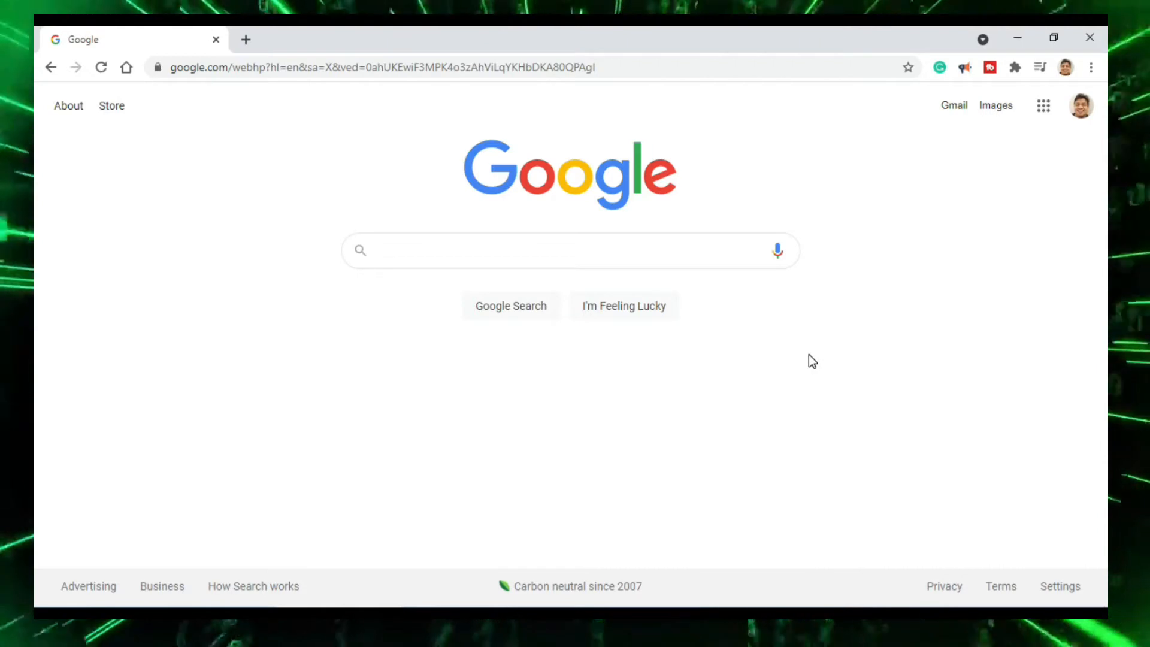
click(513, 250)
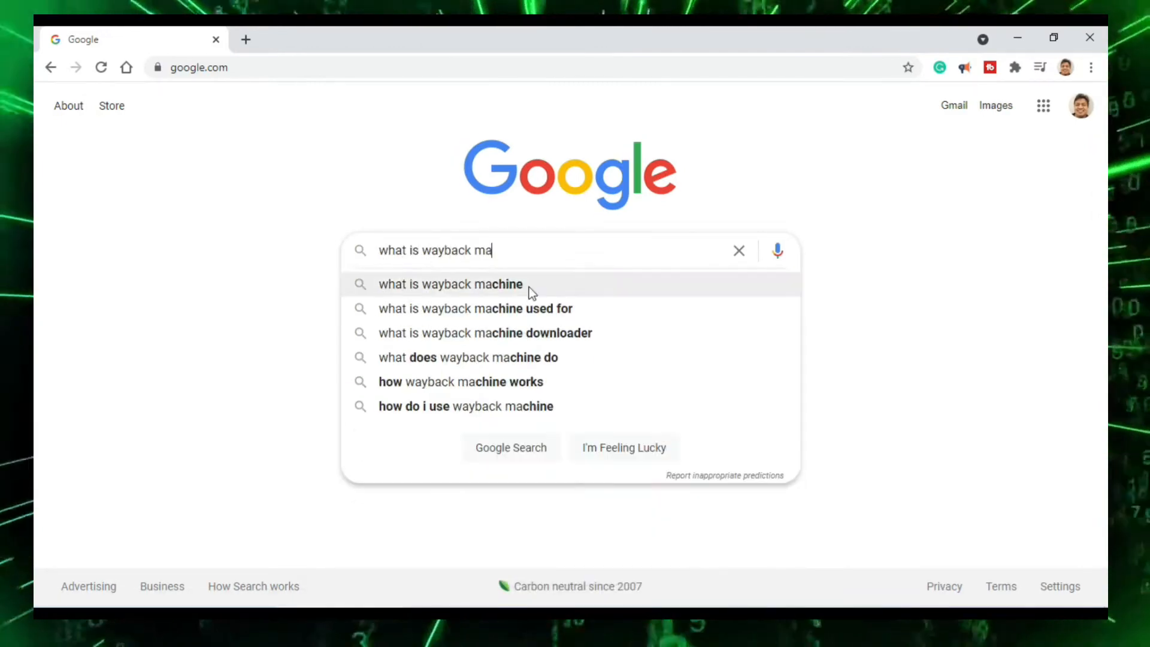
- Search 'what is wayback machine', read the results, then start a new blank tab
click(451, 283)
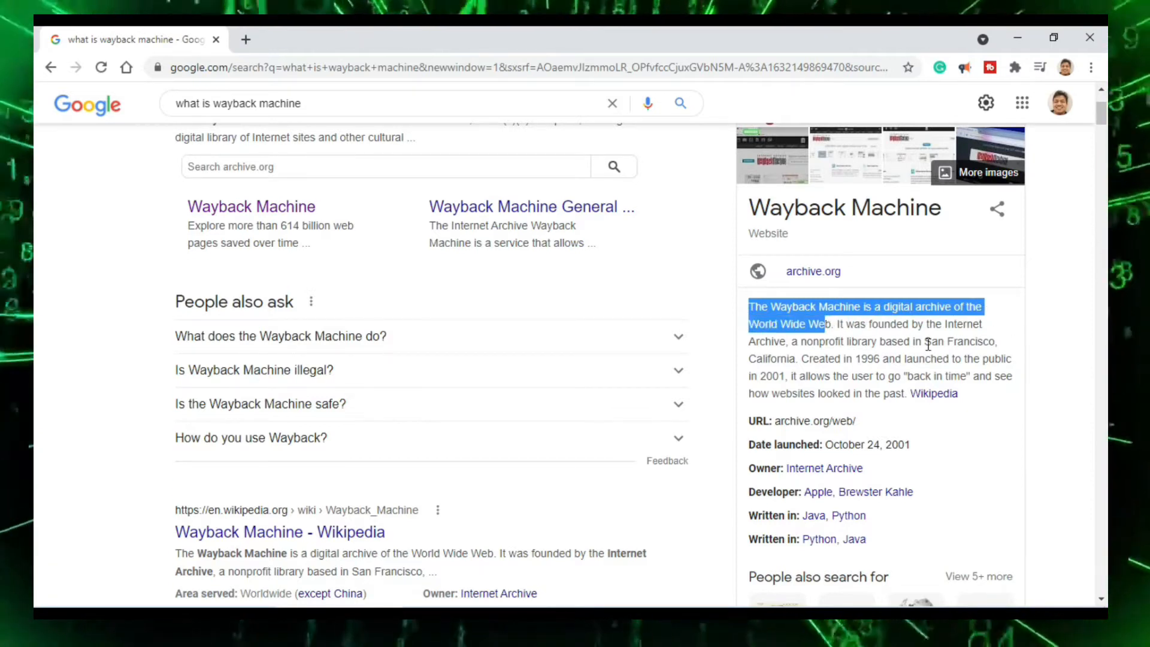
mouse_move(901, 354)
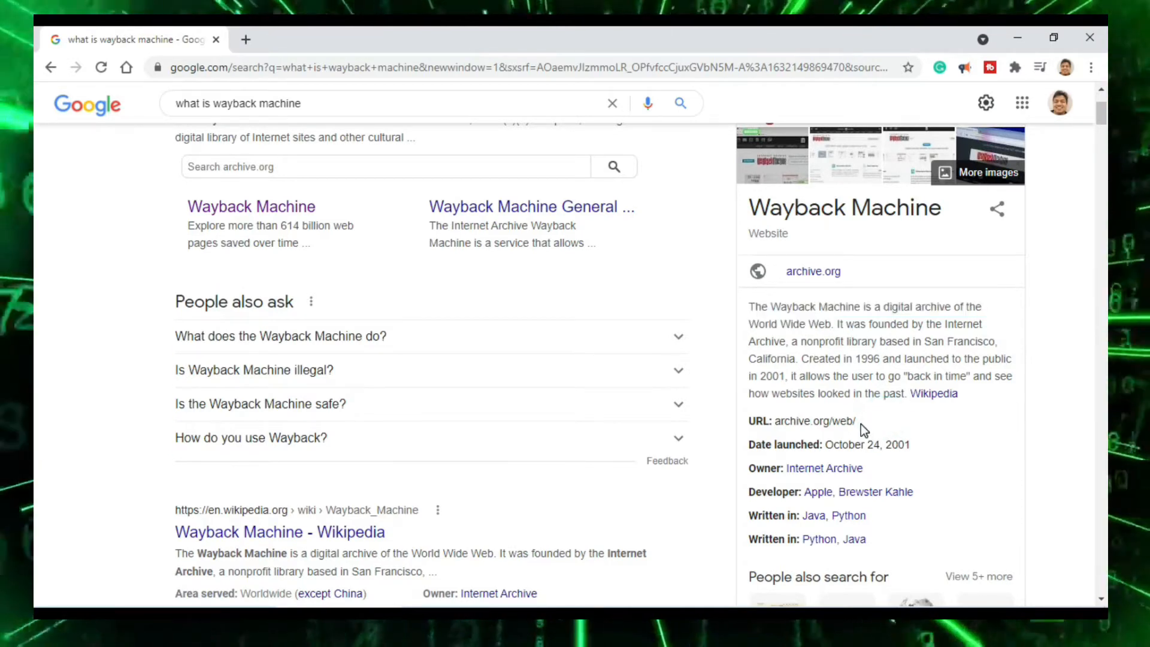
click(434, 40)
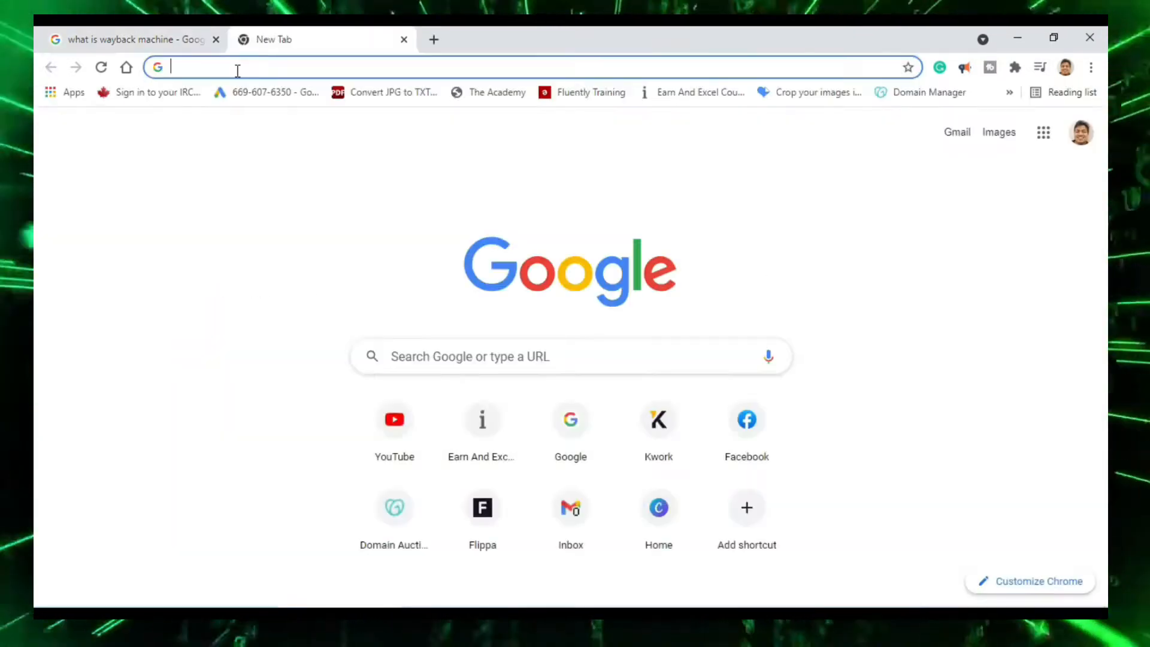
- Go to archive.org/web/ and load the capture calendar for google.com
text(archive.org/web/20210615000000*/youtube.com)
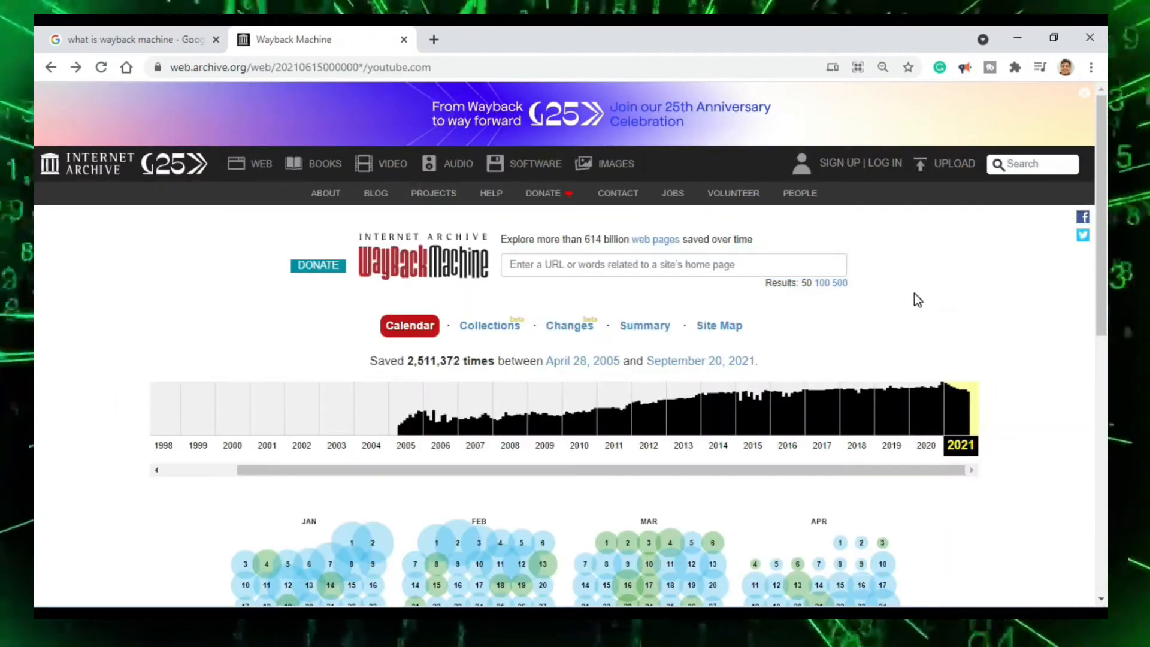
click(673, 264)
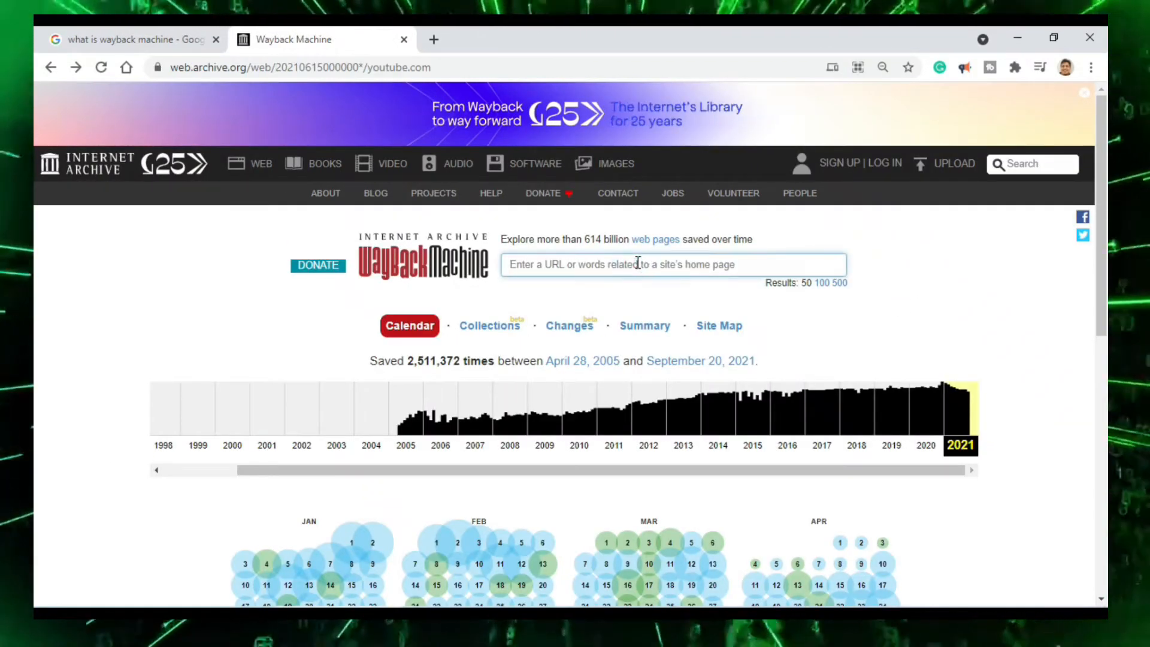
text(google.com)
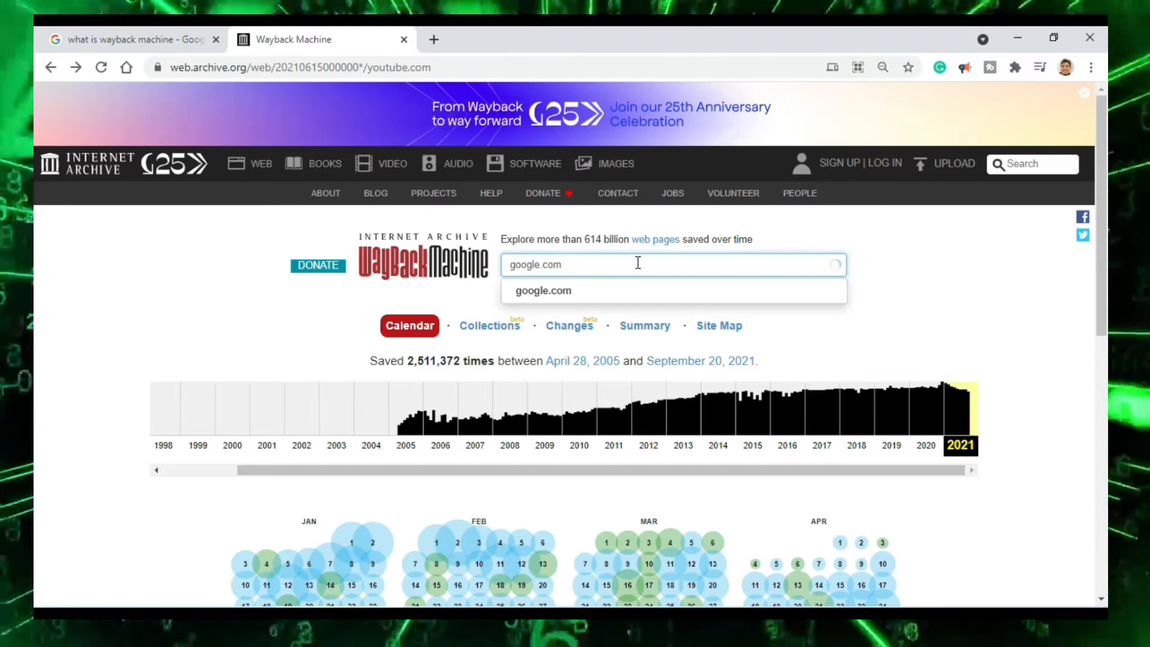
click(543, 291)
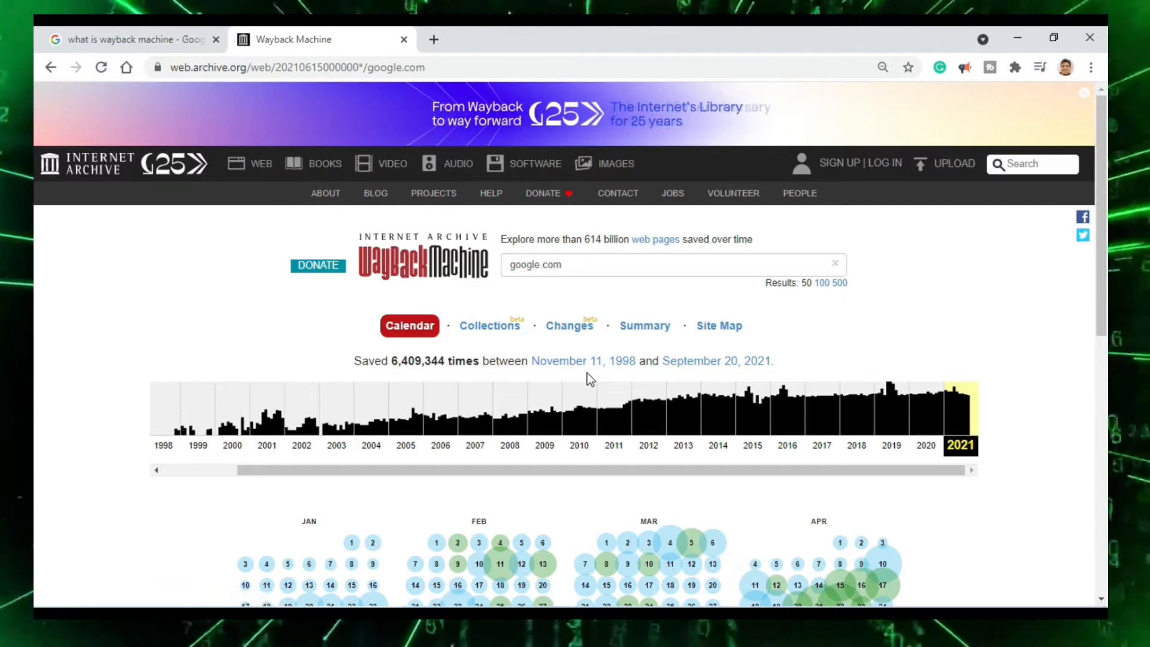
mouse_move(620, 378)
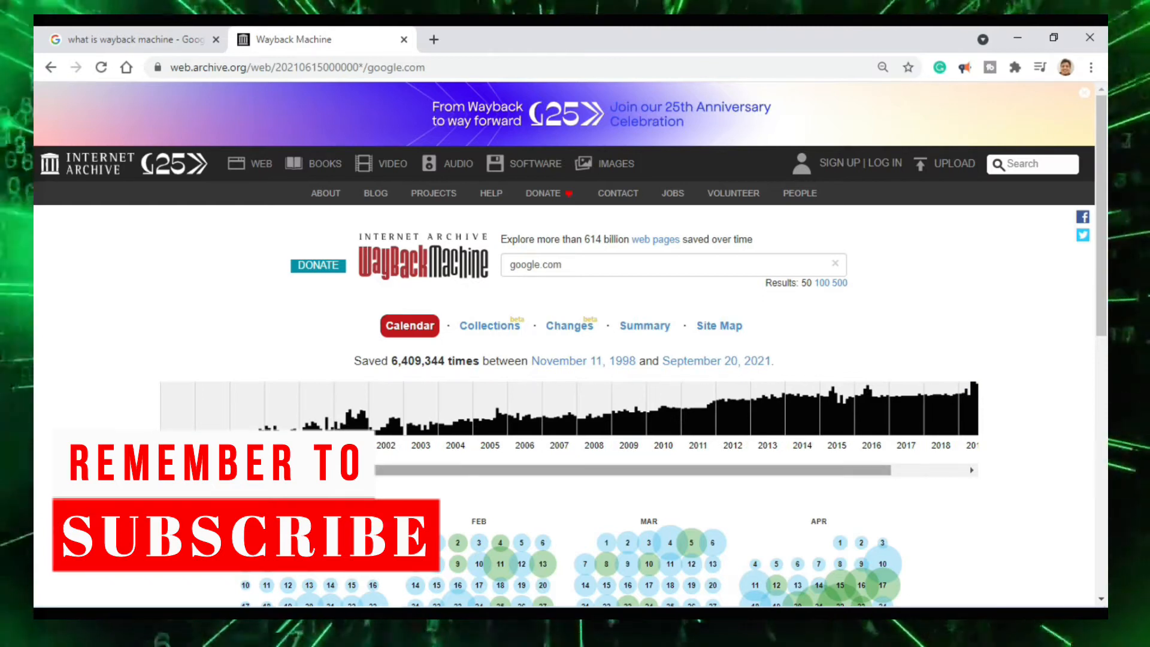
- View the November 11, 1998 google.com snapshot taken at 18:45:51
click(248, 410)
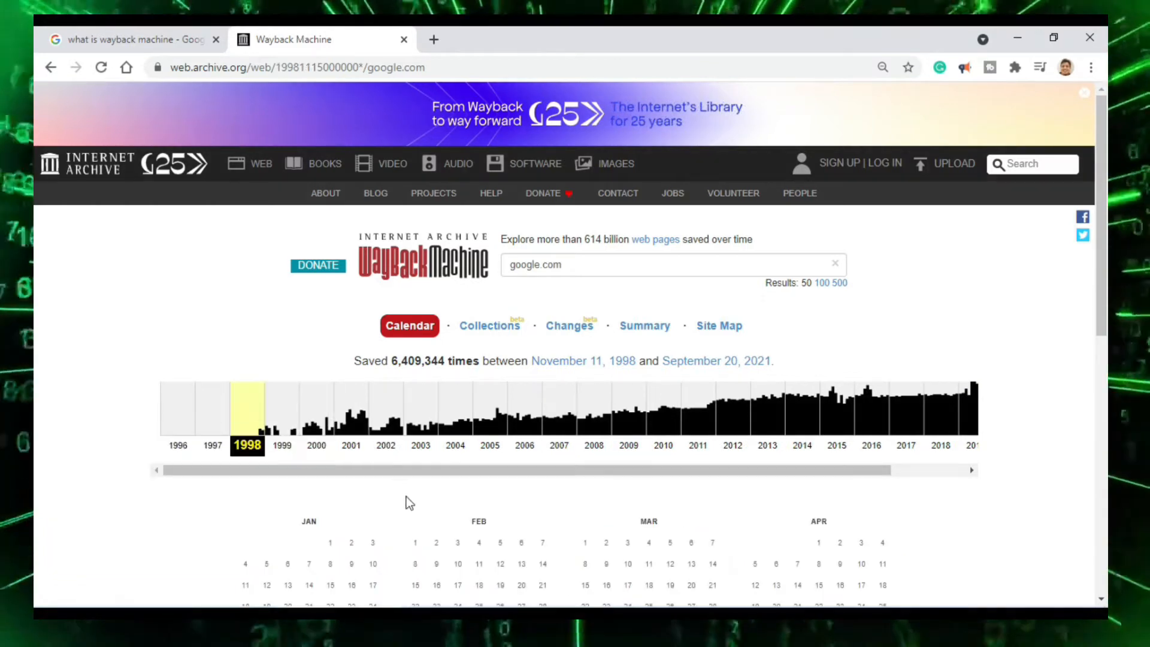
scroll(down, 3)
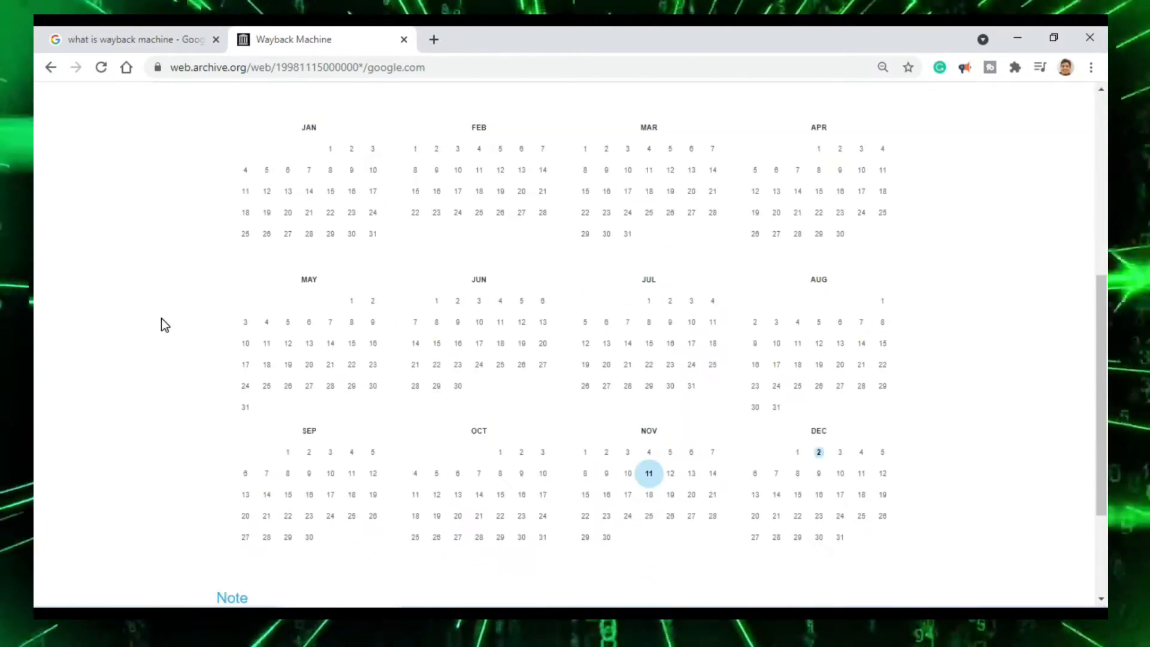
click(648, 472)
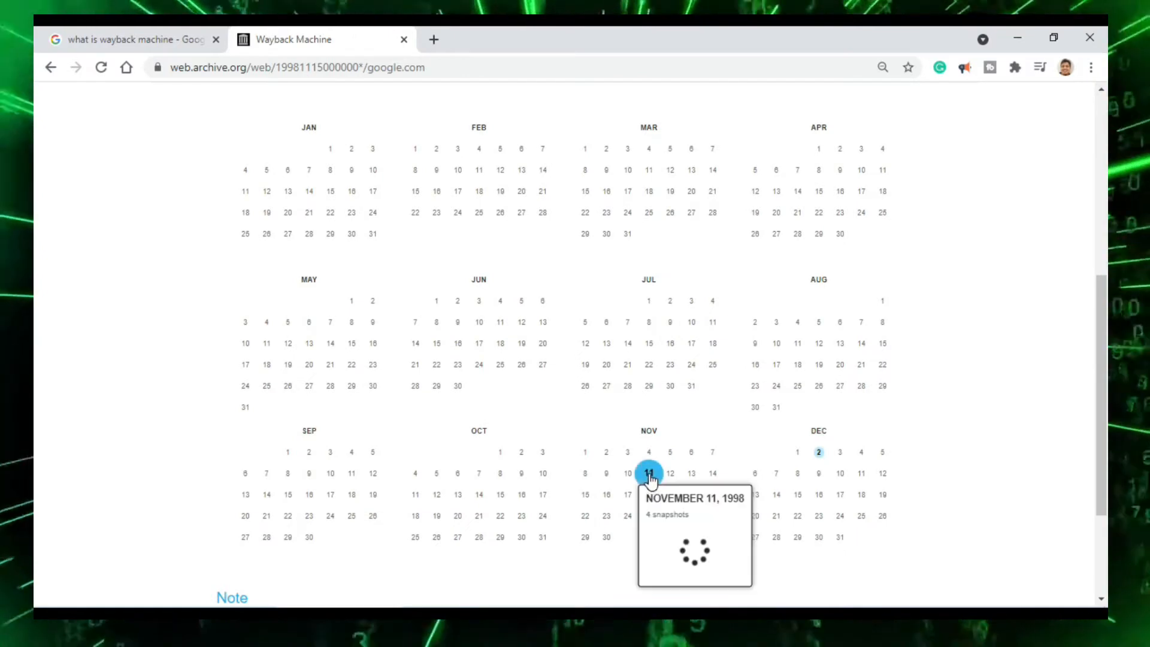
click(676, 529)
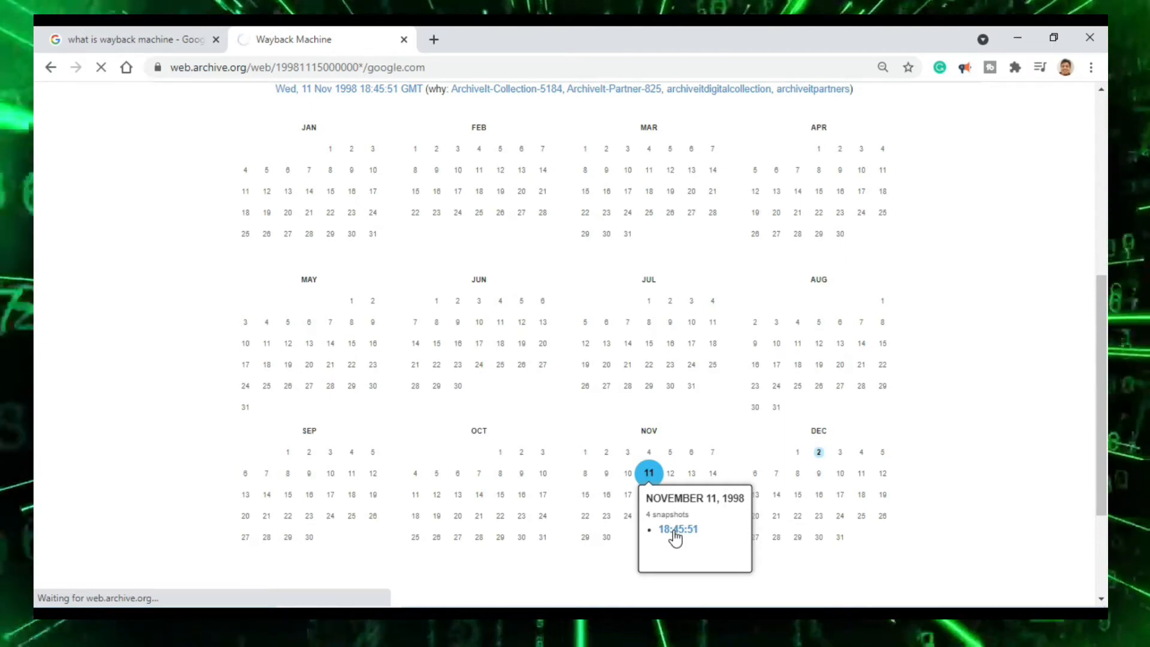
click(678, 529)
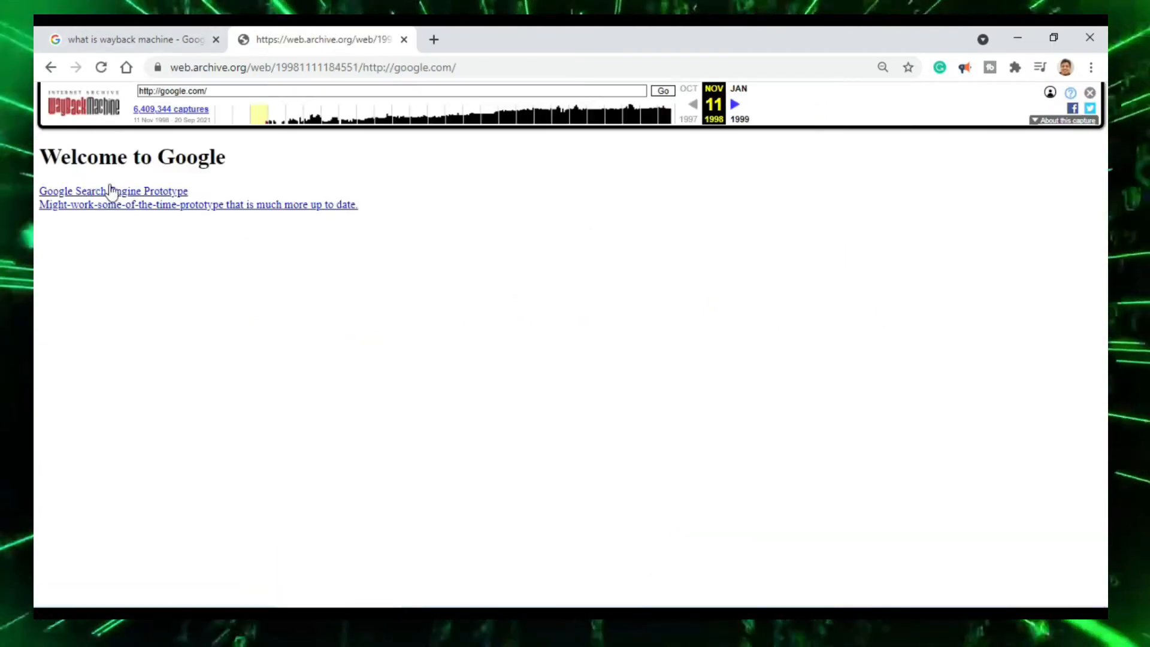
- Follow the Google Search Engine Prototype link, magnify it, then view a 2007 capture
click(114, 191)
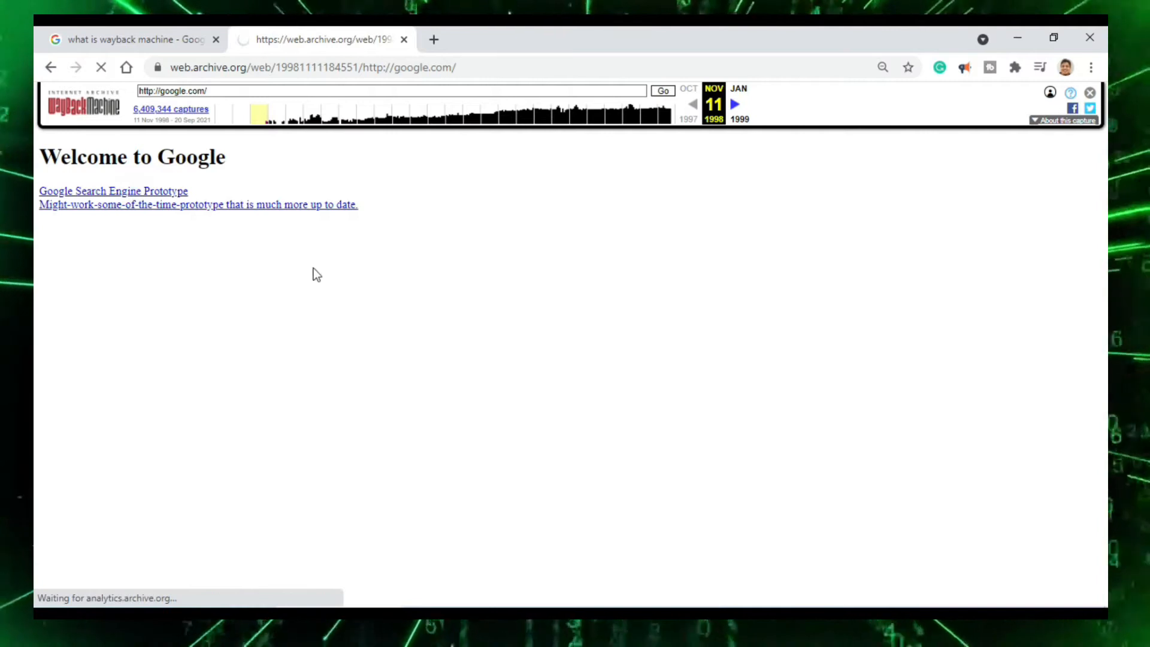
click(113, 190)
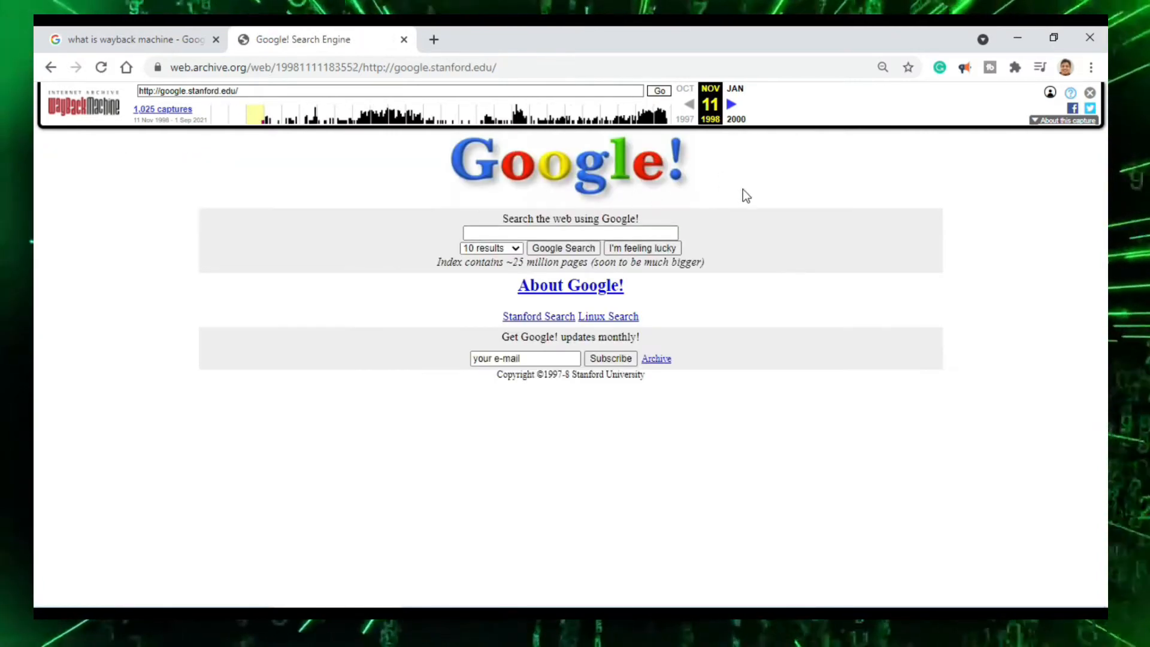
click(883, 67)
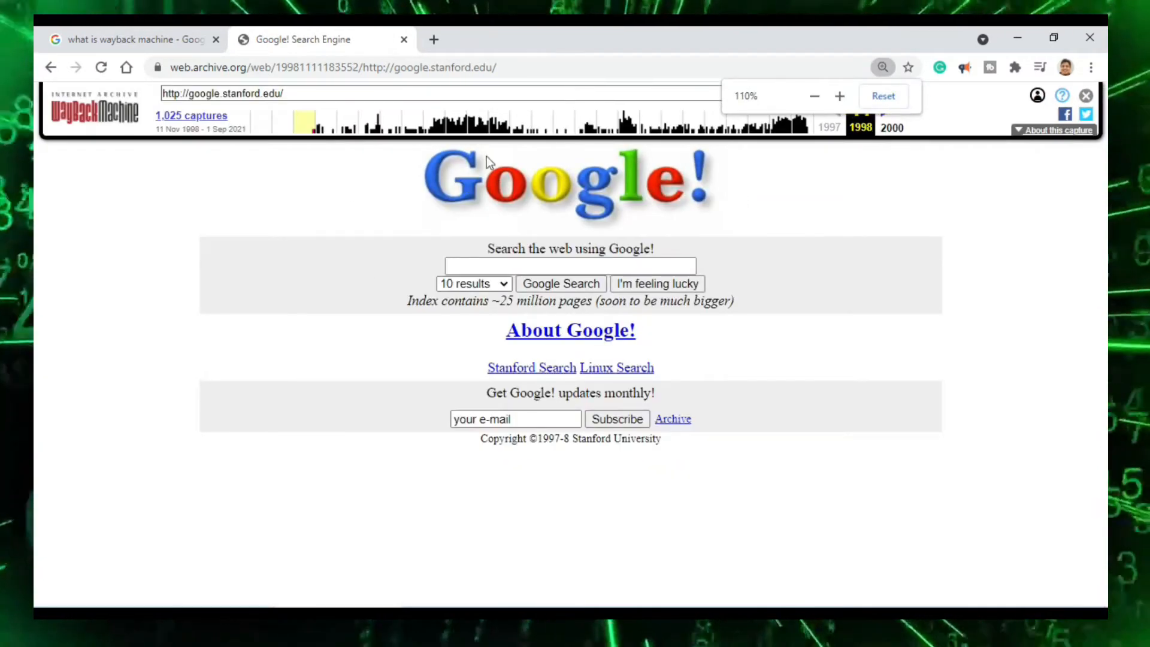
click(500, 118)
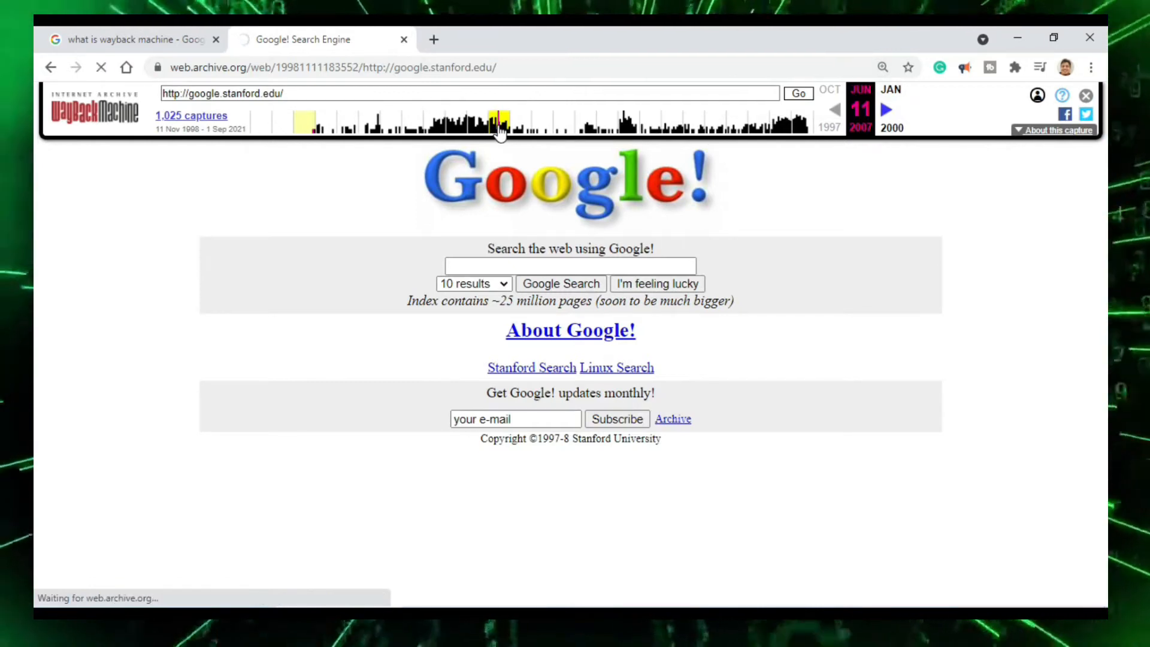
mouse_move(501, 117)
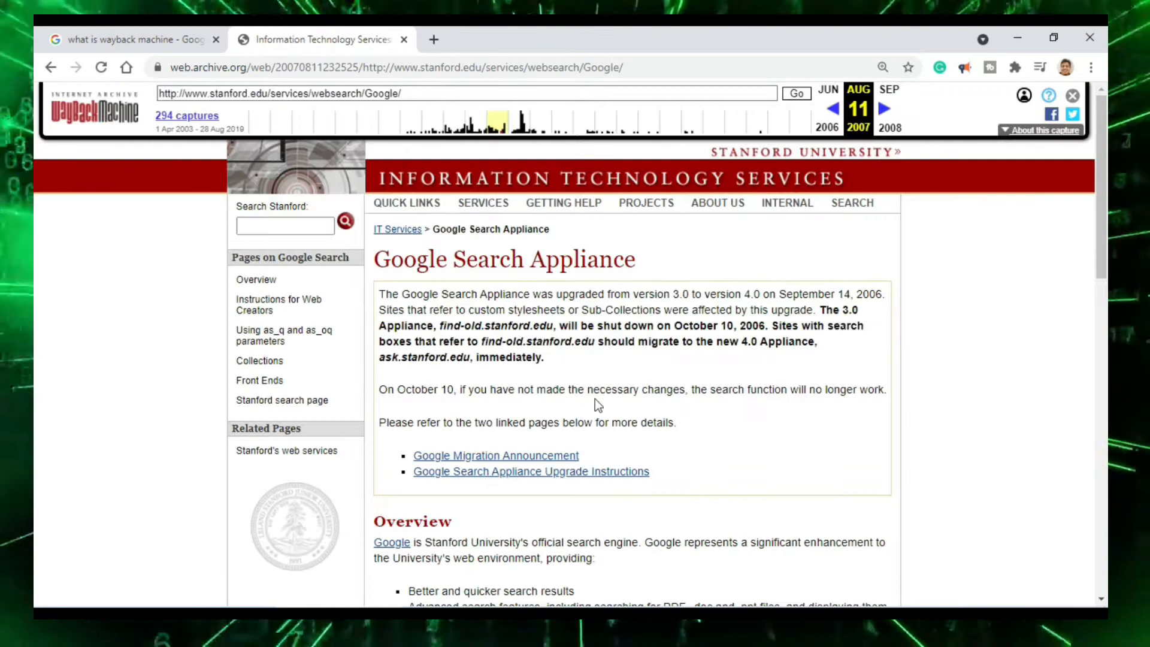
scroll(down, 3)
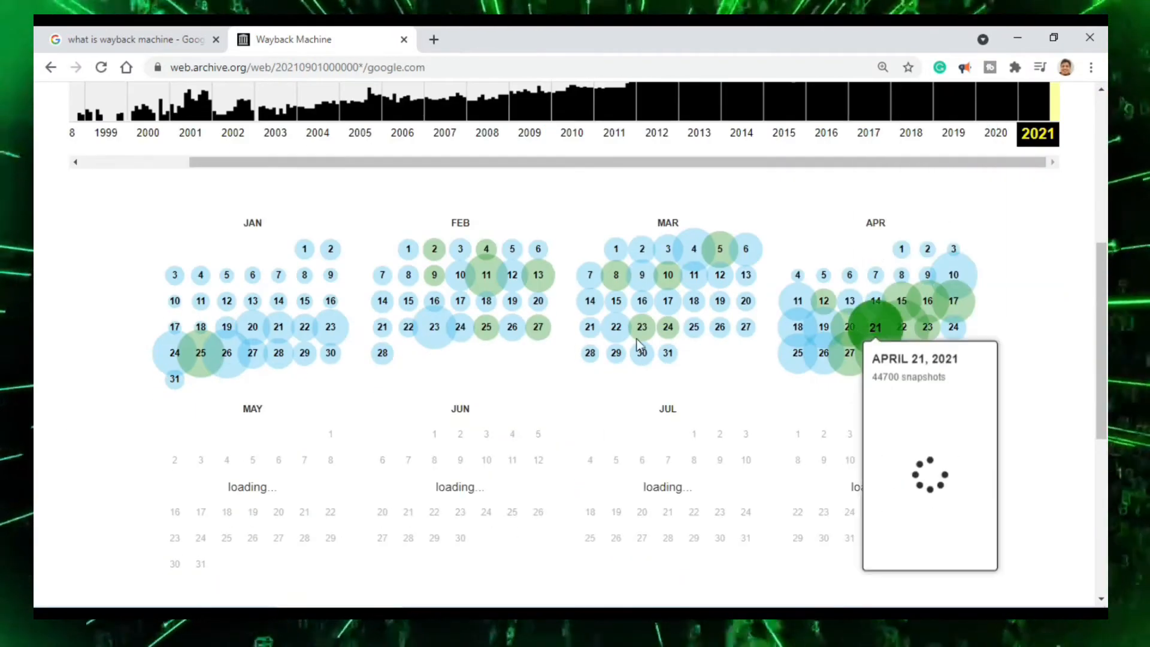
- View the April 20, 2021 00:00:30 google.com capture, then return to its calendar
scroll(up, 3)
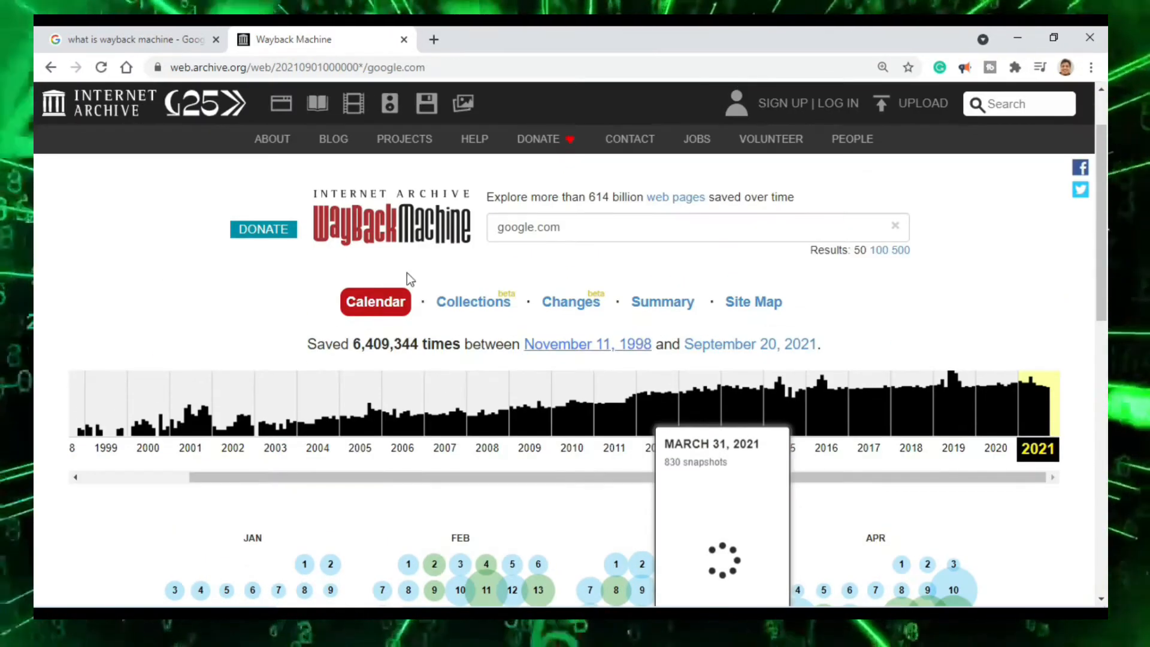
scroll(down, 3)
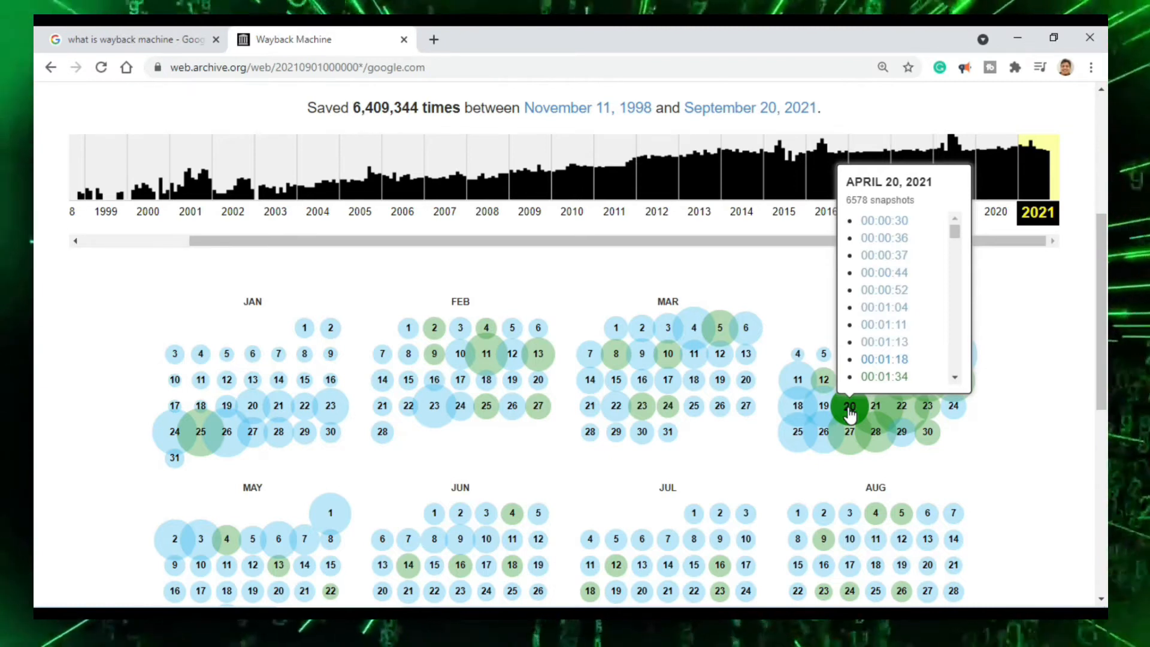
click(883, 220)
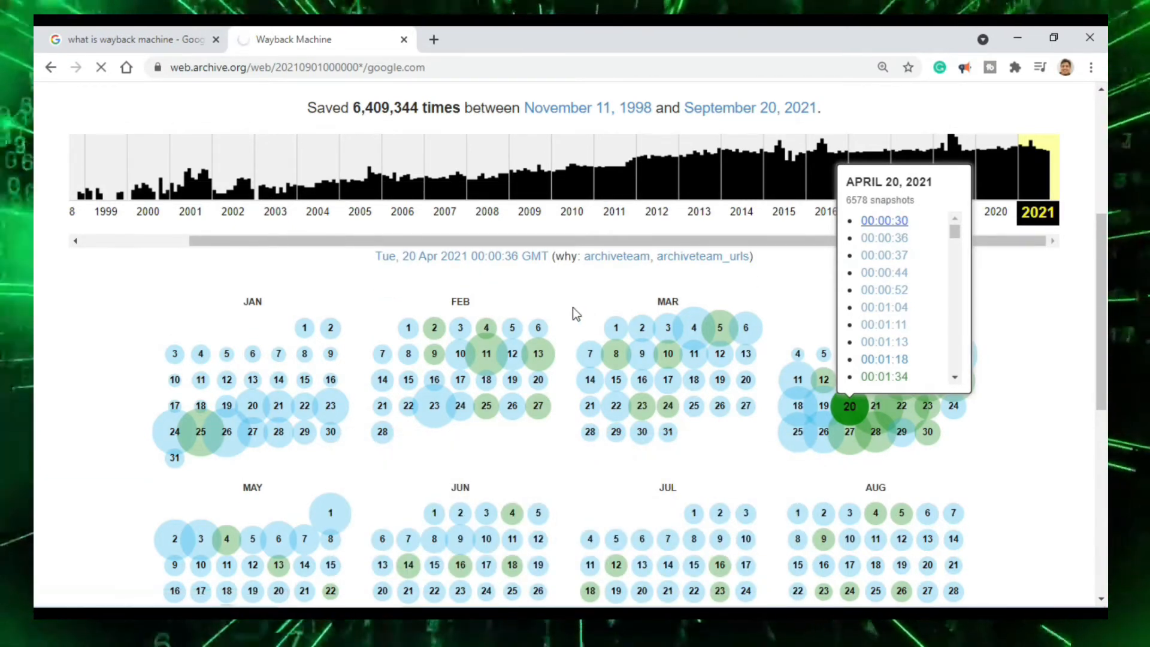
click(884, 220)
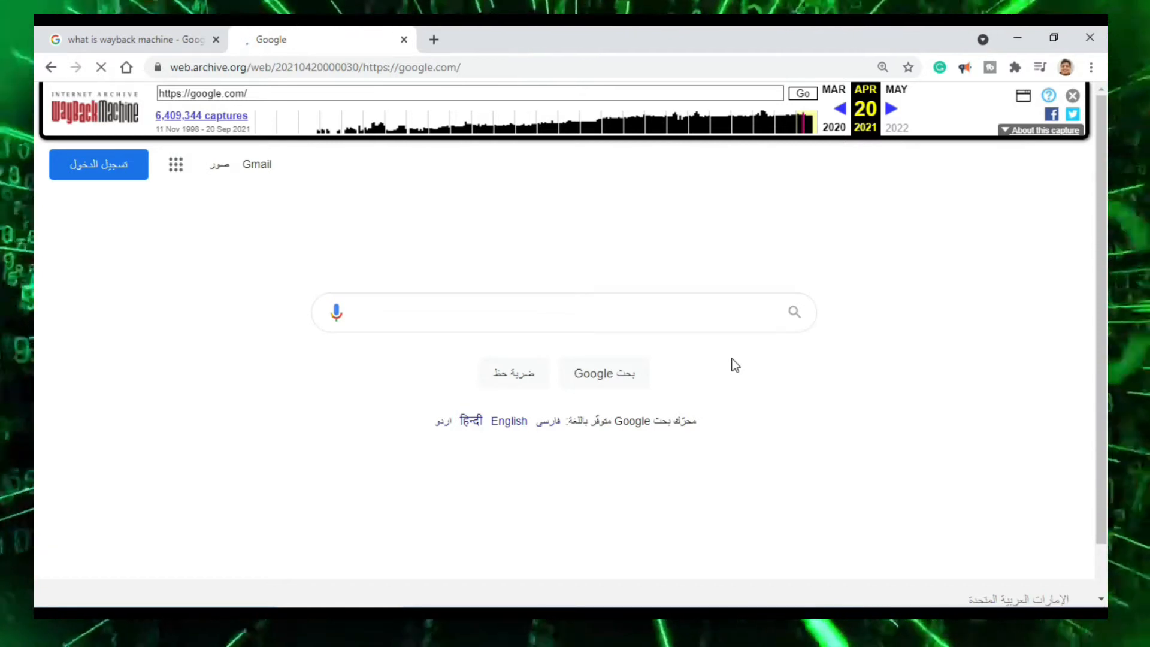
click(563, 311)
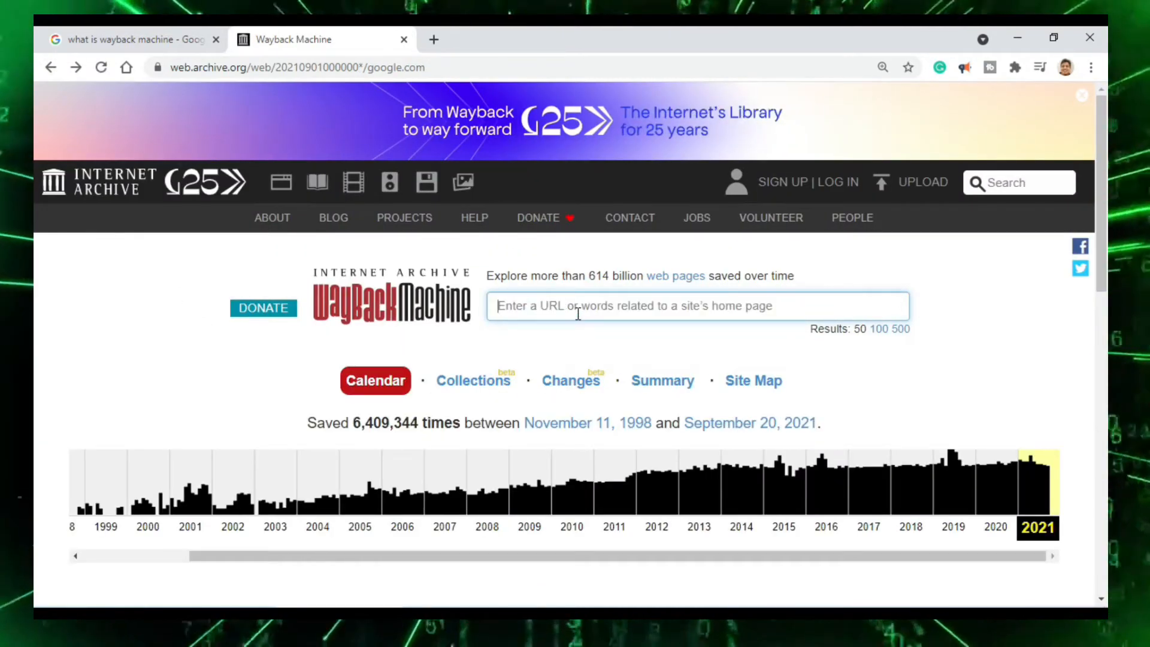
- Load cnn.com's capture history, view its June 20, 2000 and August 31, 2021 snapshots, and return to the calendar
text(cnn.com)
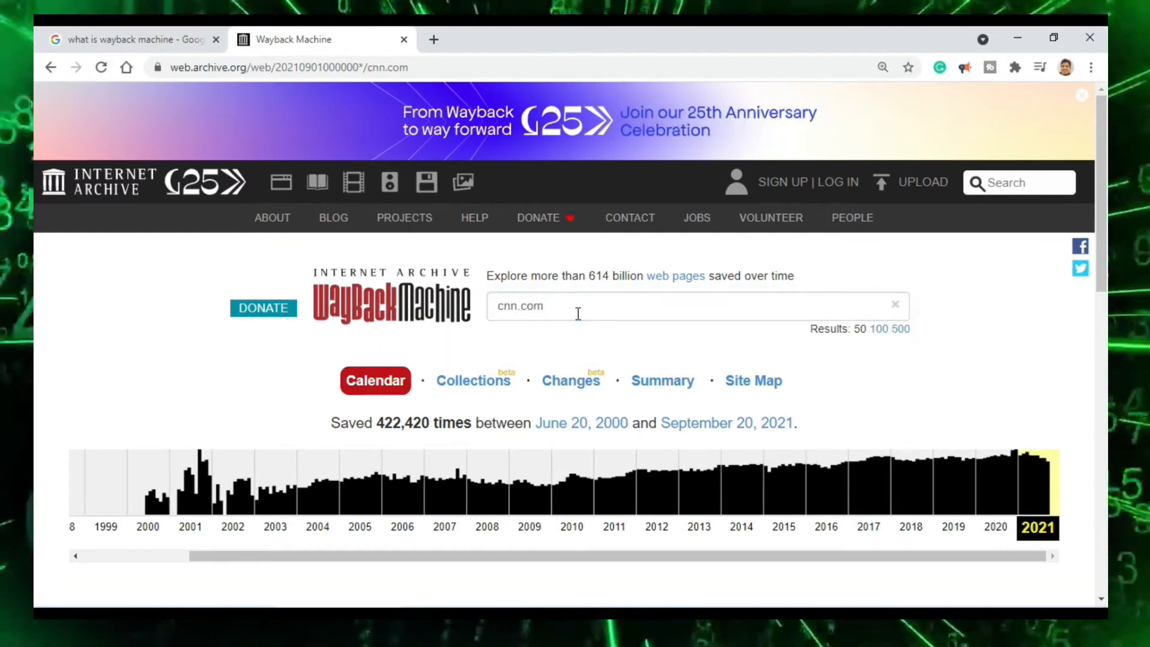
mouse_move(581, 423)
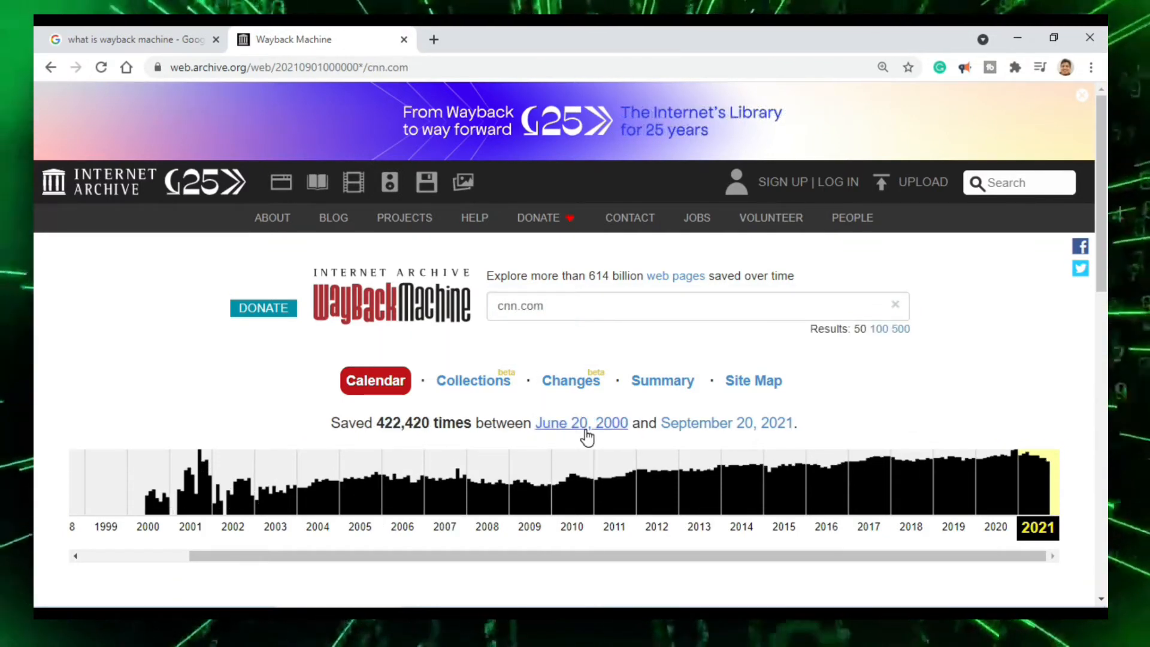
scroll(down, 3)
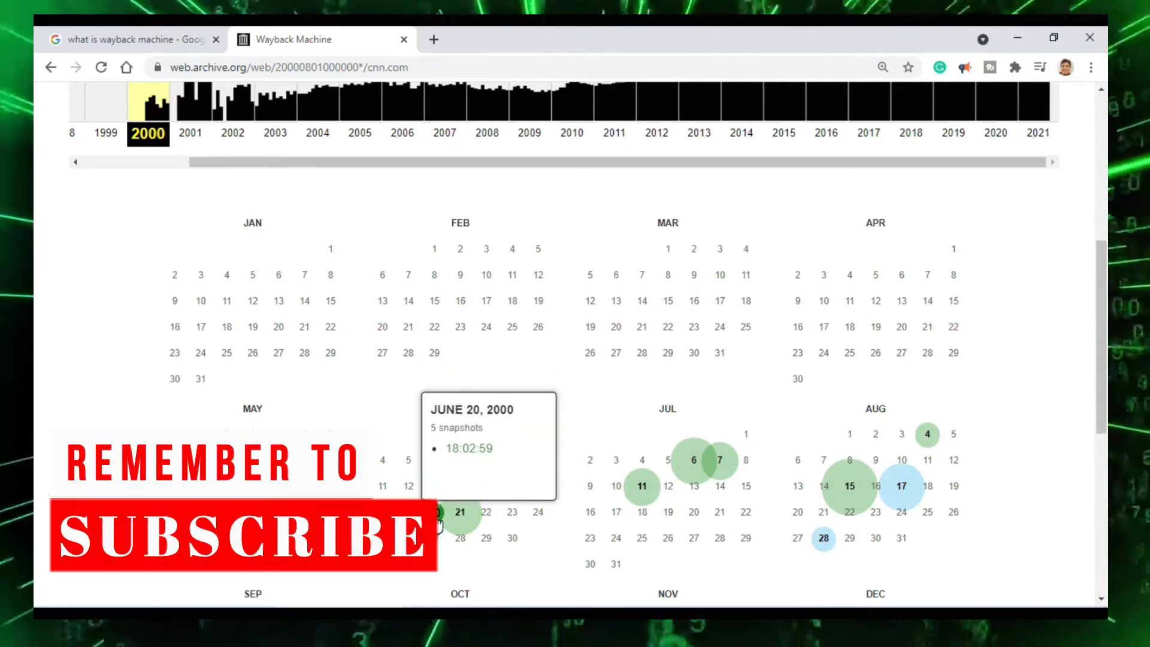
click(468, 448)
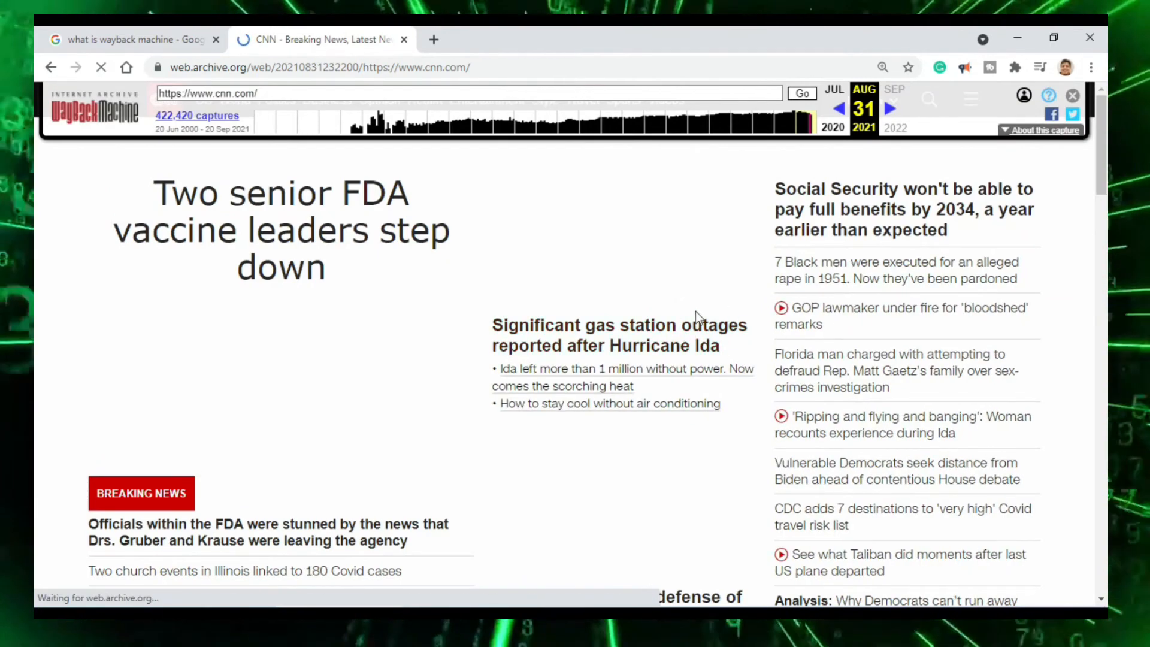
scroll(down, 3)
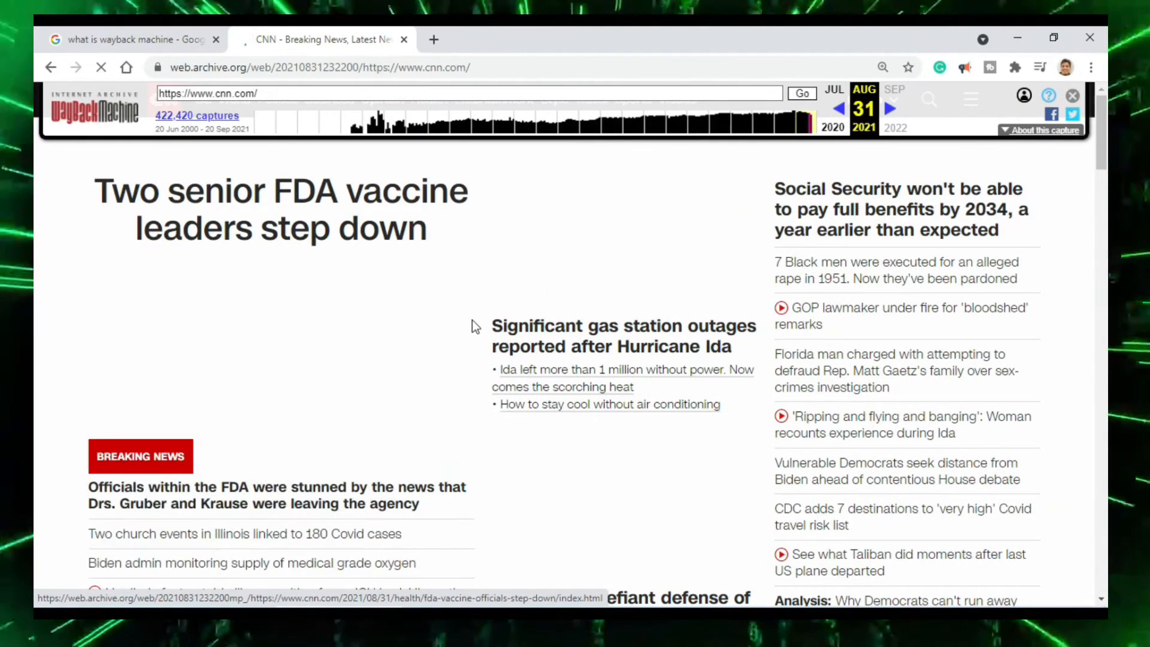
click(49, 67)
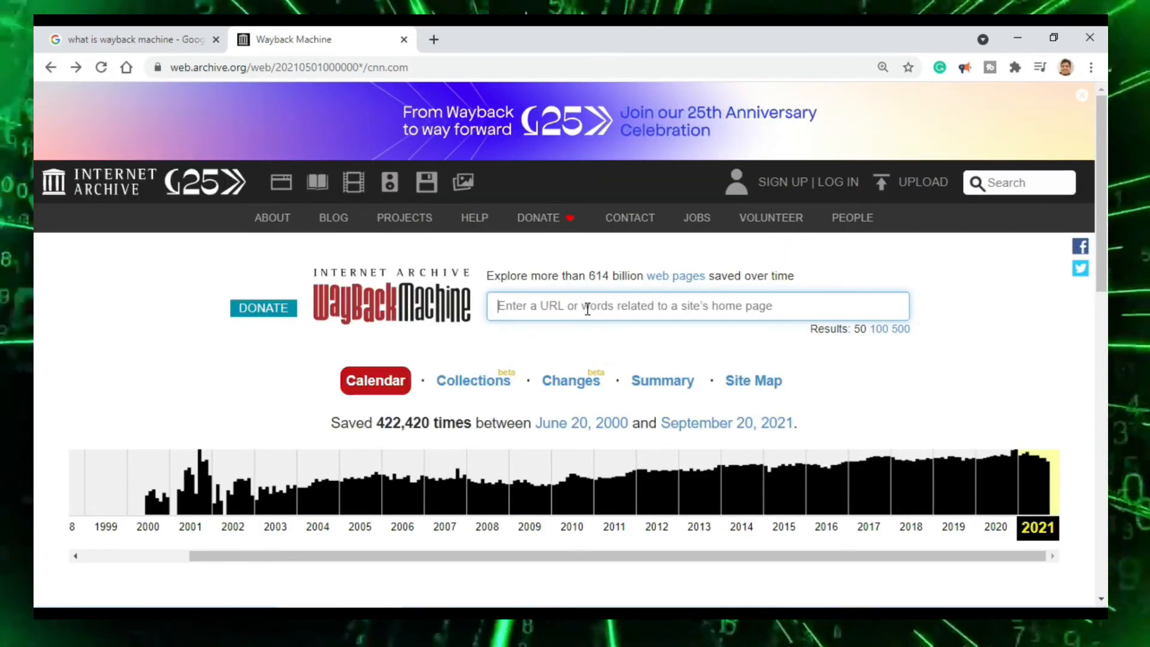
- Look up youtube.com's captures, then bdjobs.com's calendar of 1,537 captures (2000–2021)
text(youtube.com)
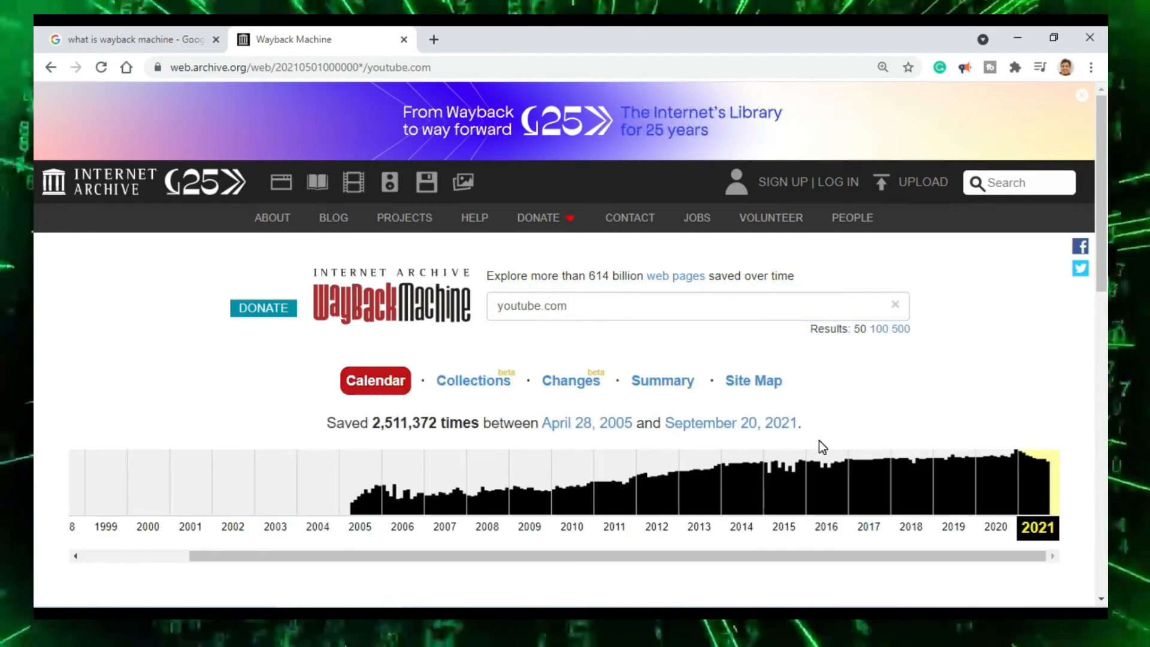
click(894, 304)
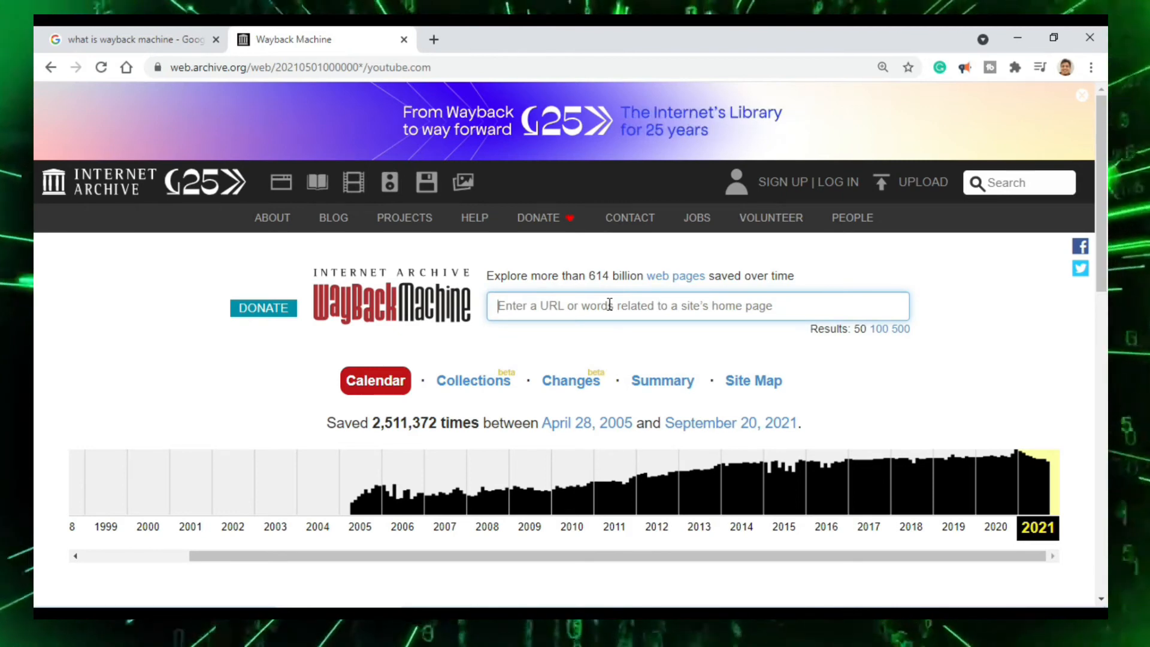
text(bdjobs.com)
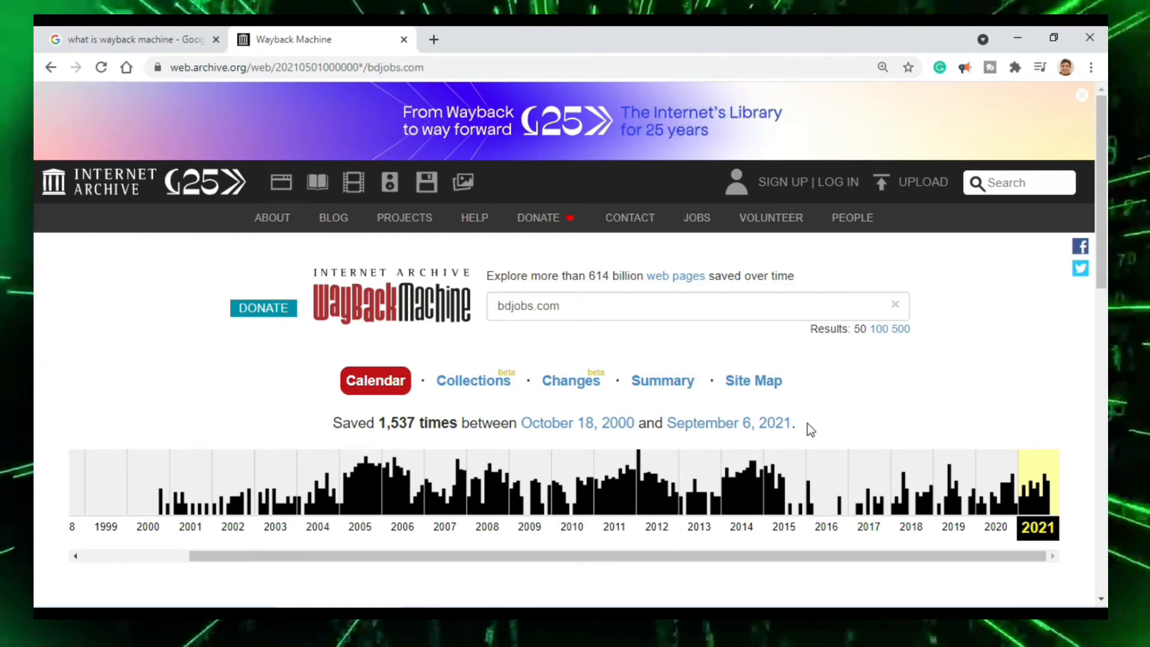
mouse_move(489, 445)
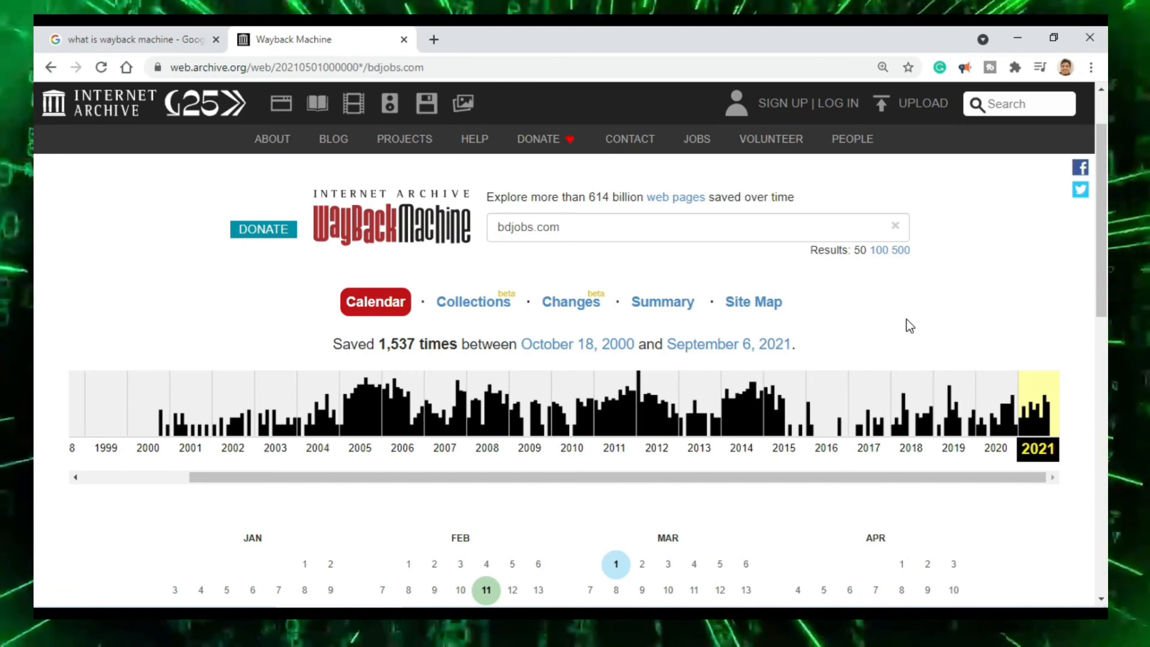
mouse_move(904, 329)
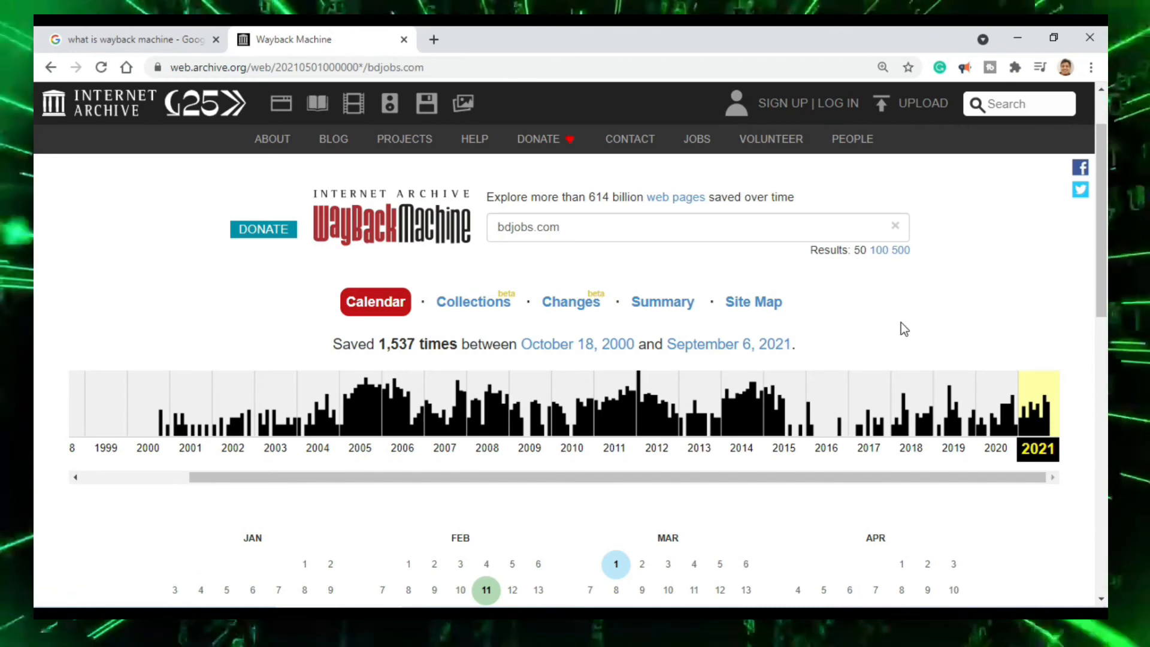